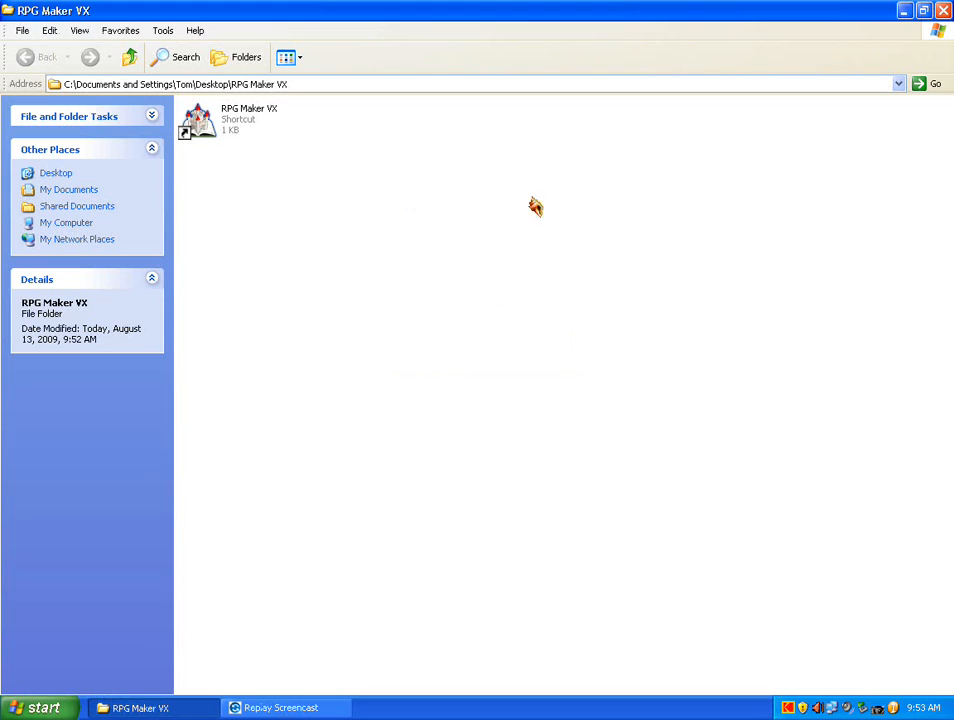
{"action": "mouse_move", "coordinate": [472, 216]}
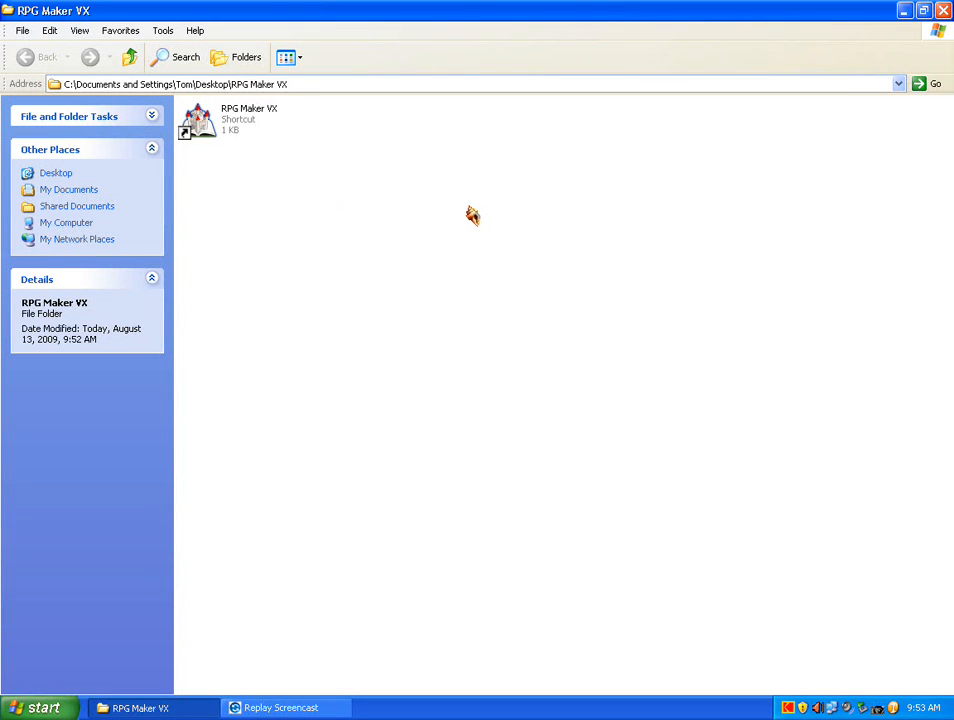
{"action": "mouse_move", "coordinate": [390, 251]}
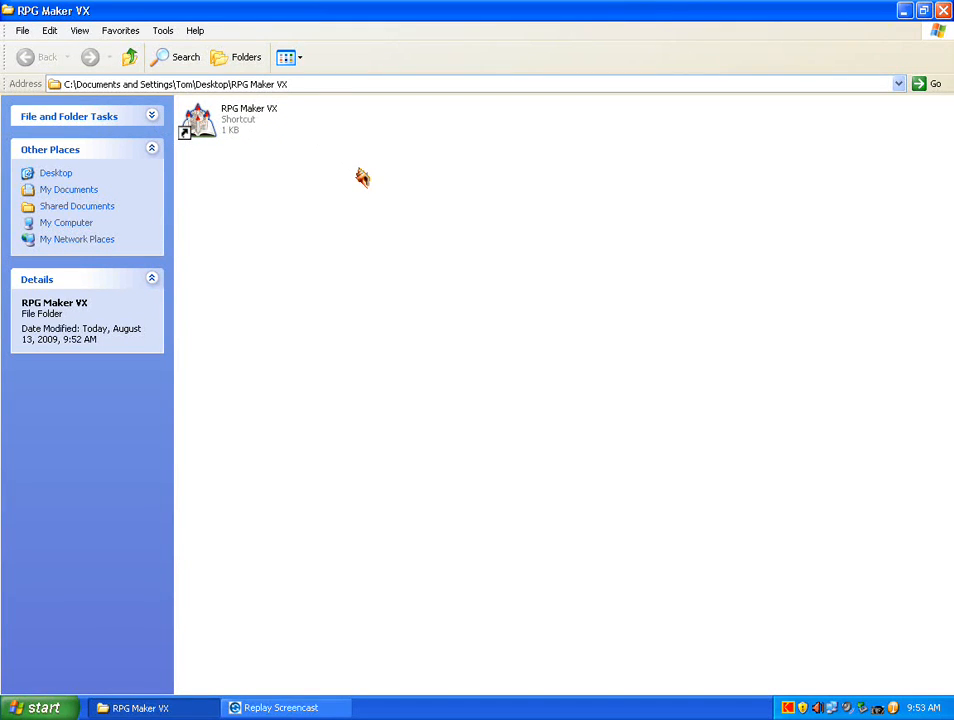
{"action": "mouse_move", "coordinate": [273, 160]}
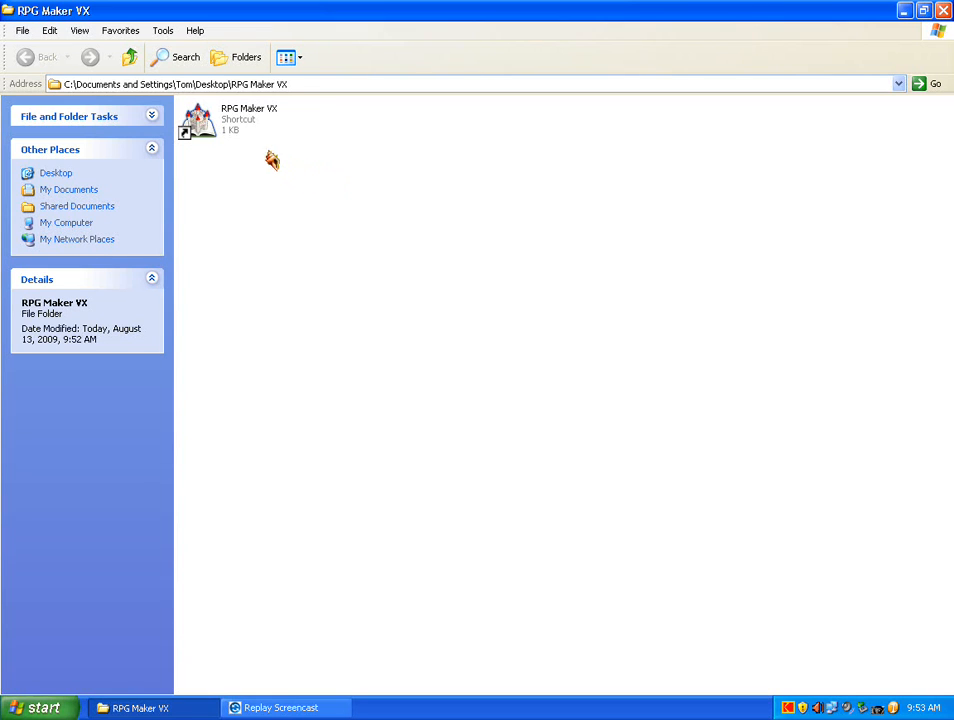
Launch RPG Maker VX and continue with the trial to reach the Dragon Kingdom project.
{"action": "left_click", "coordinate": [199, 118]}
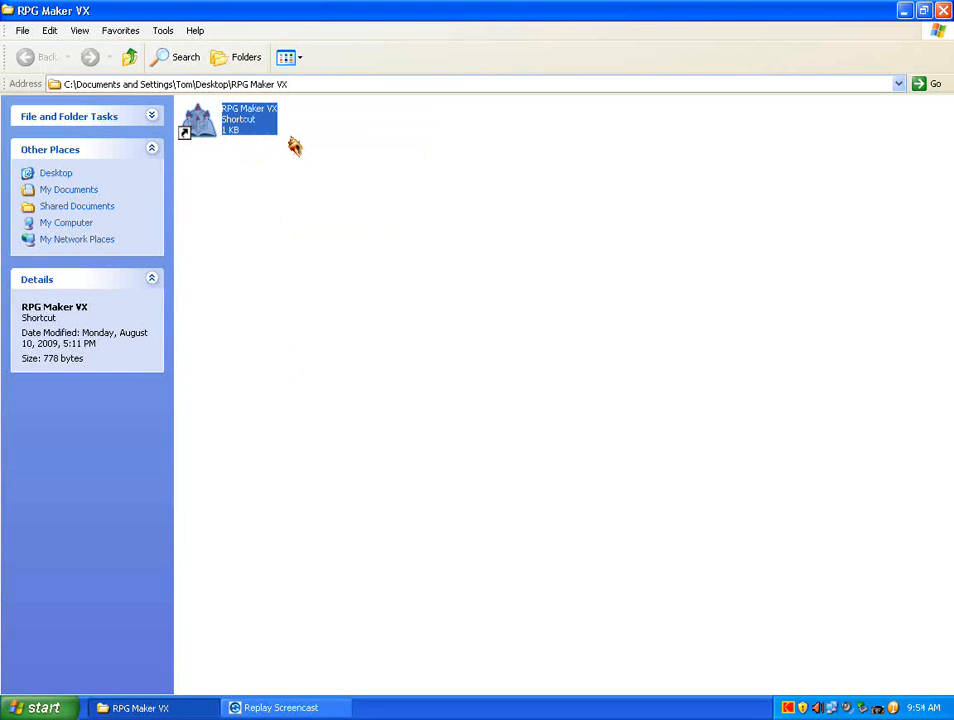
{"action": "double_click", "coordinate": [197, 118]}
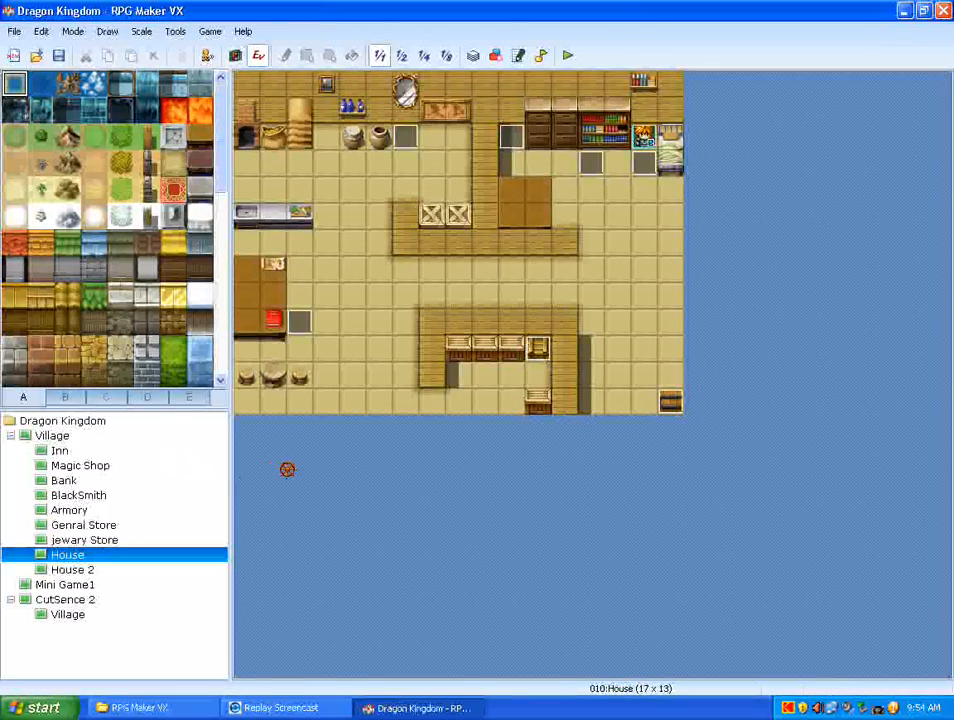
{"action": "mouse_move", "coordinate": [123, 449]}
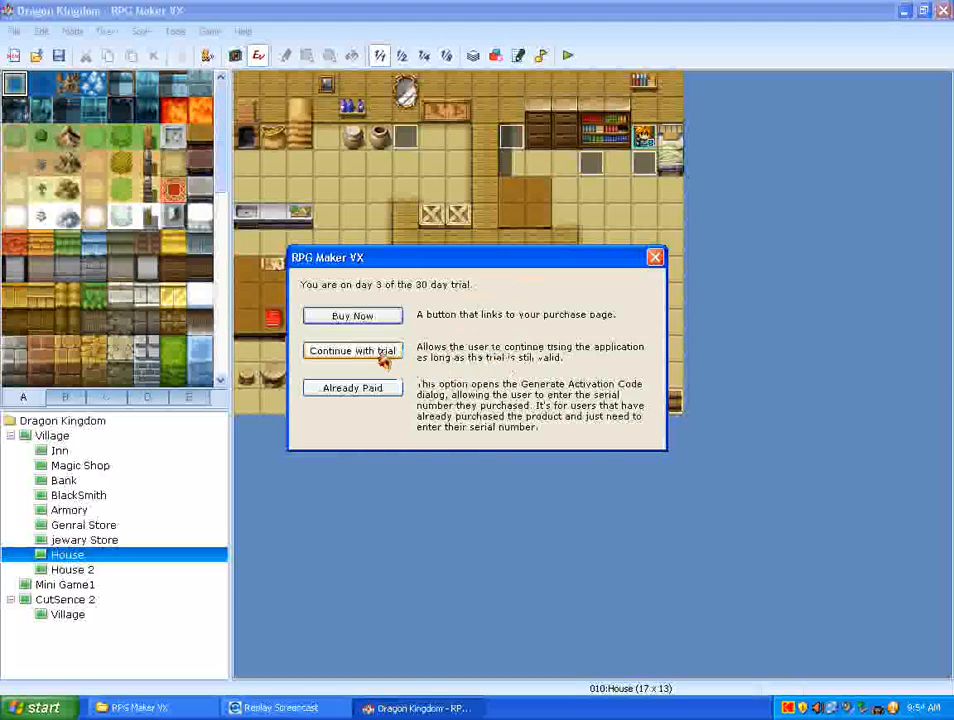
{"action": "left_click", "coordinate": [352, 350]}
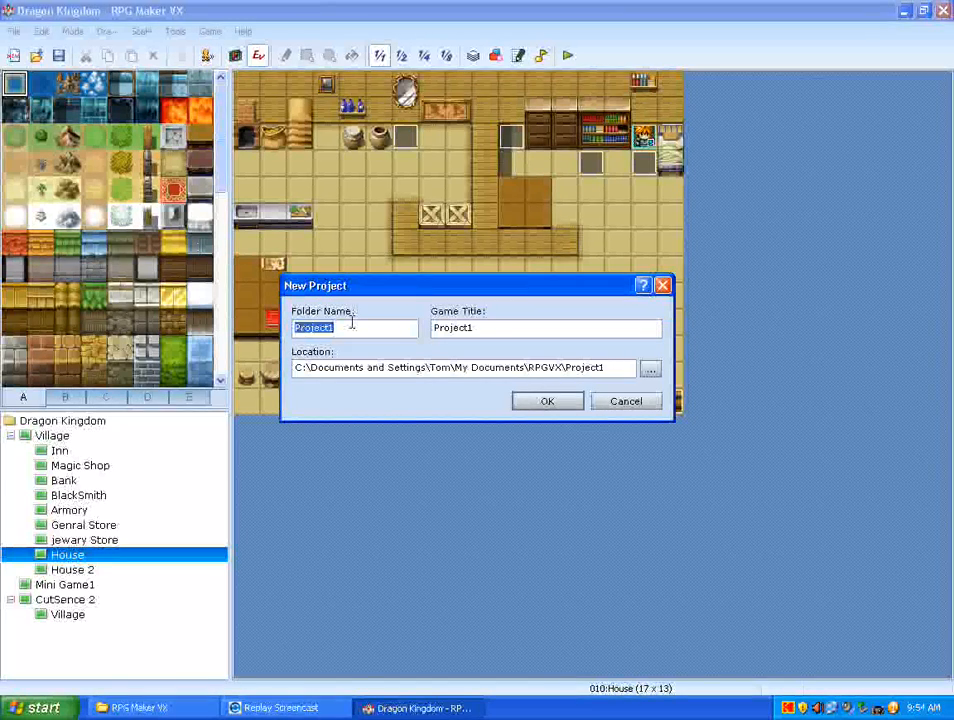
Create a project named 'Tutorial', keeping the default RPGVX documents folder location.
{"action": "type", "text": "Tutorial"}
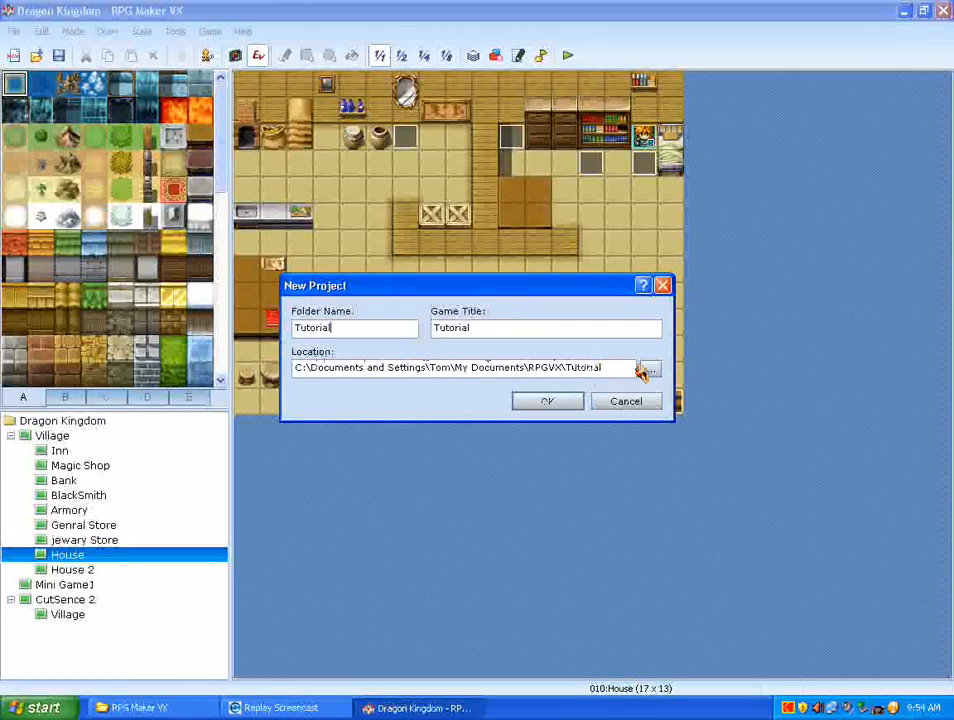
{"action": "left_click", "coordinate": [648, 368]}
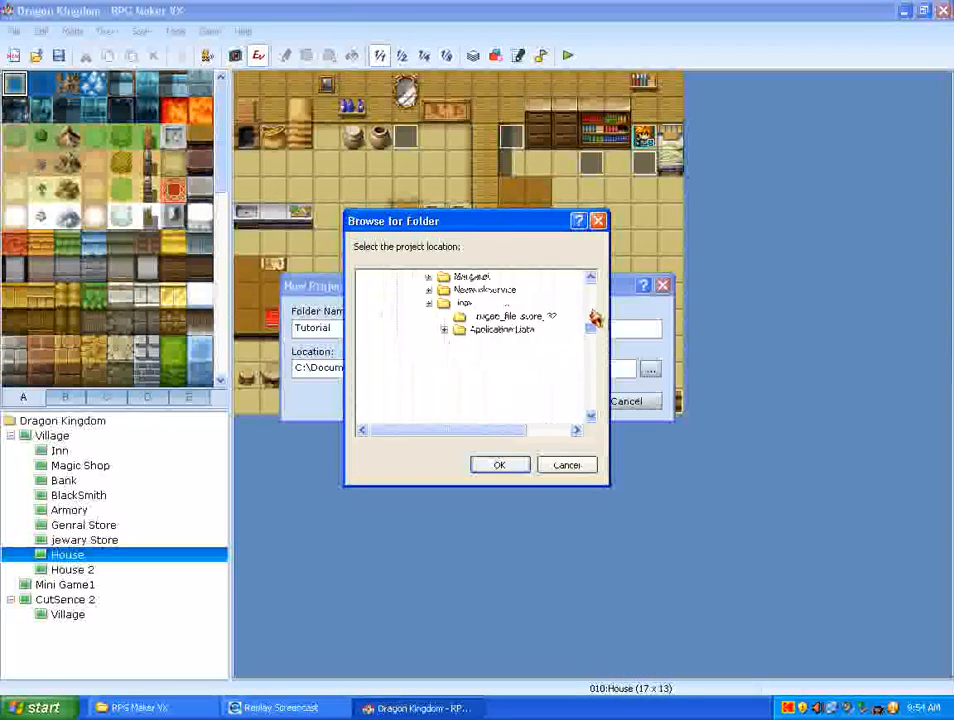
{"action": "left_click", "coordinate": [499, 464]}
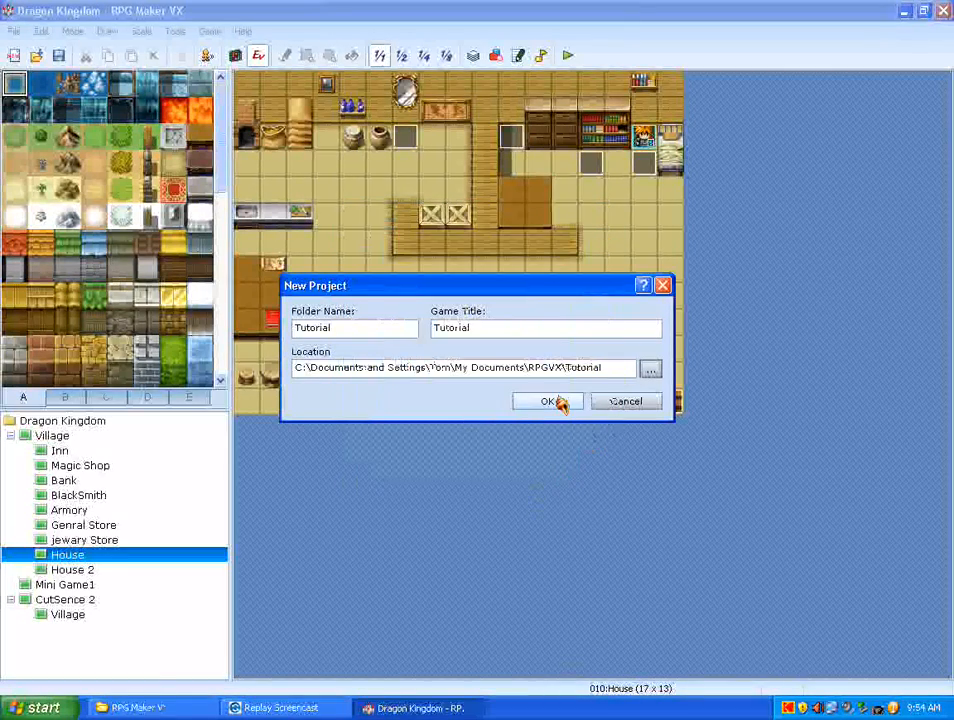
{"action": "left_click", "coordinate": [547, 401]}
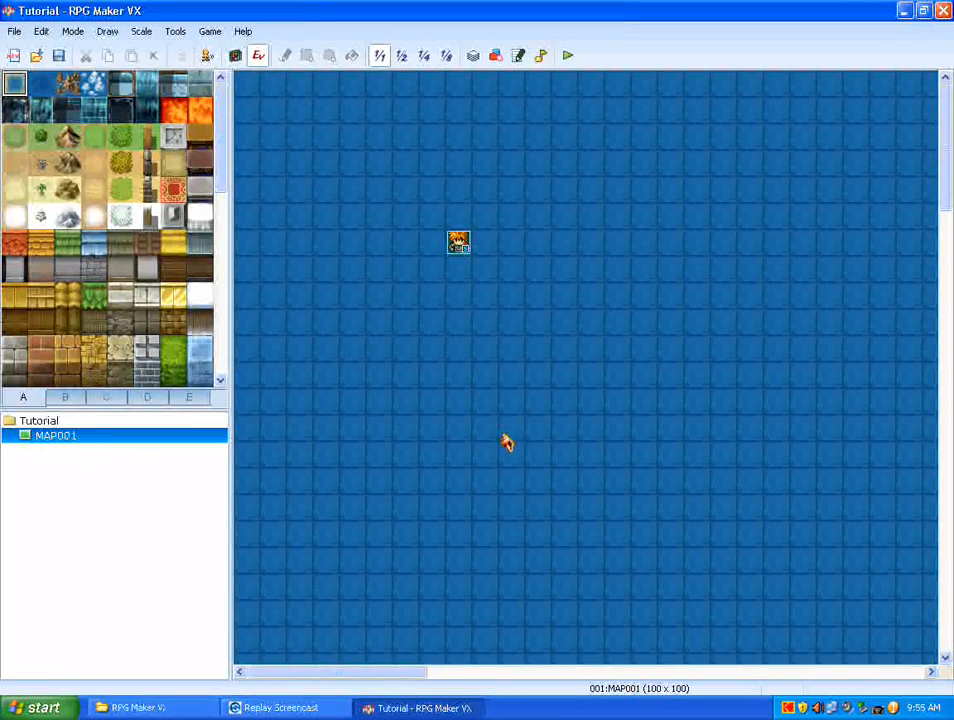
{"action": "mouse_move", "coordinate": [495, 658]}
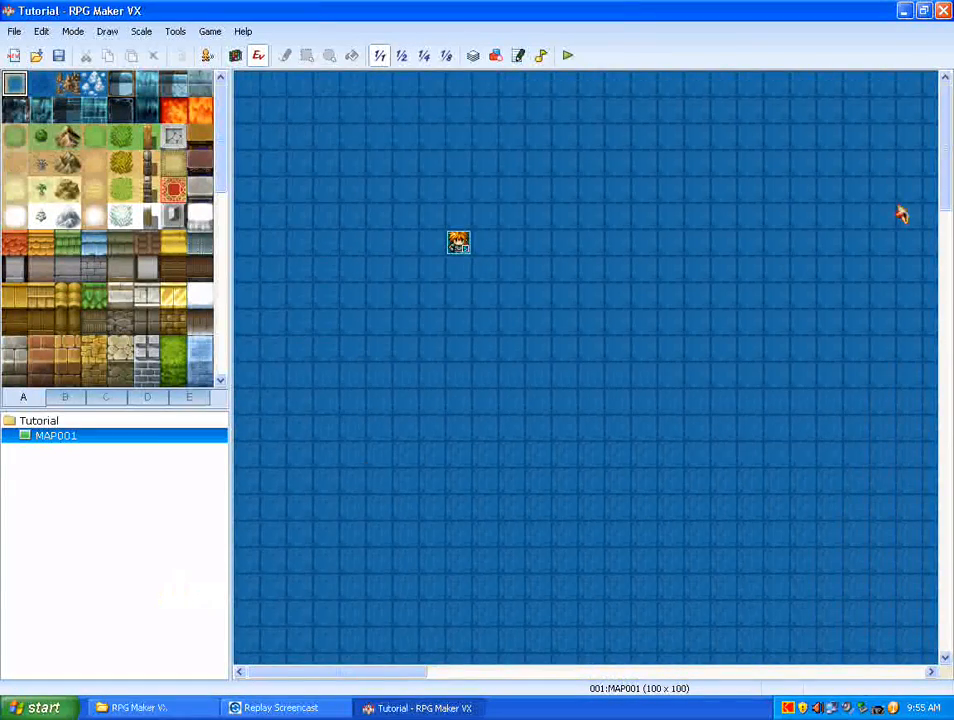
{"action": "mouse_move", "coordinate": [799, 227]}
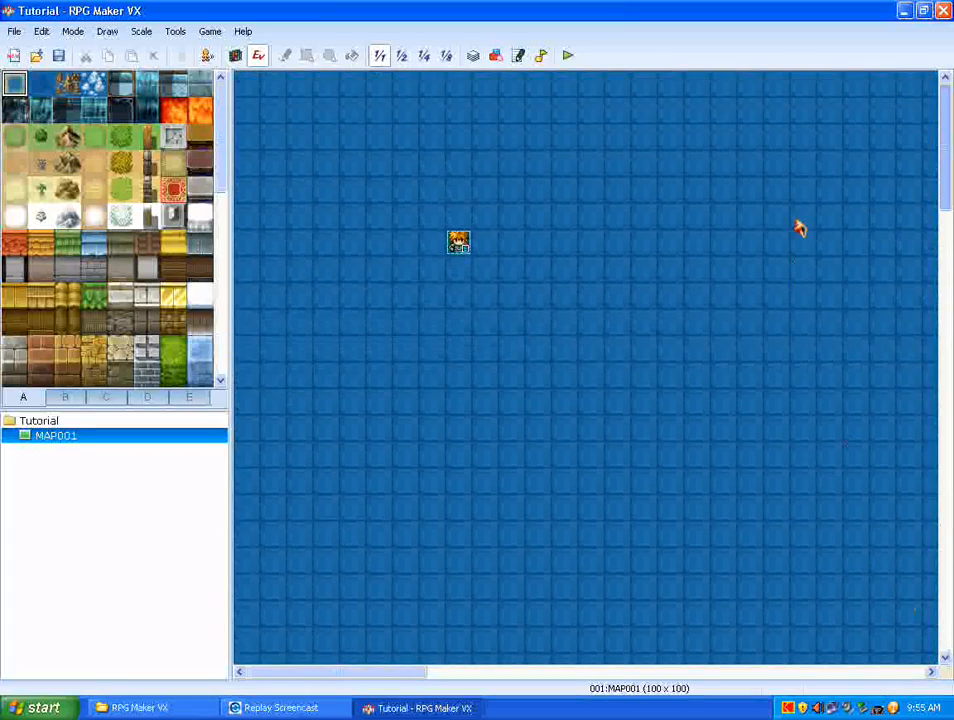
{"action": "mouse_move", "coordinate": [628, 38]}
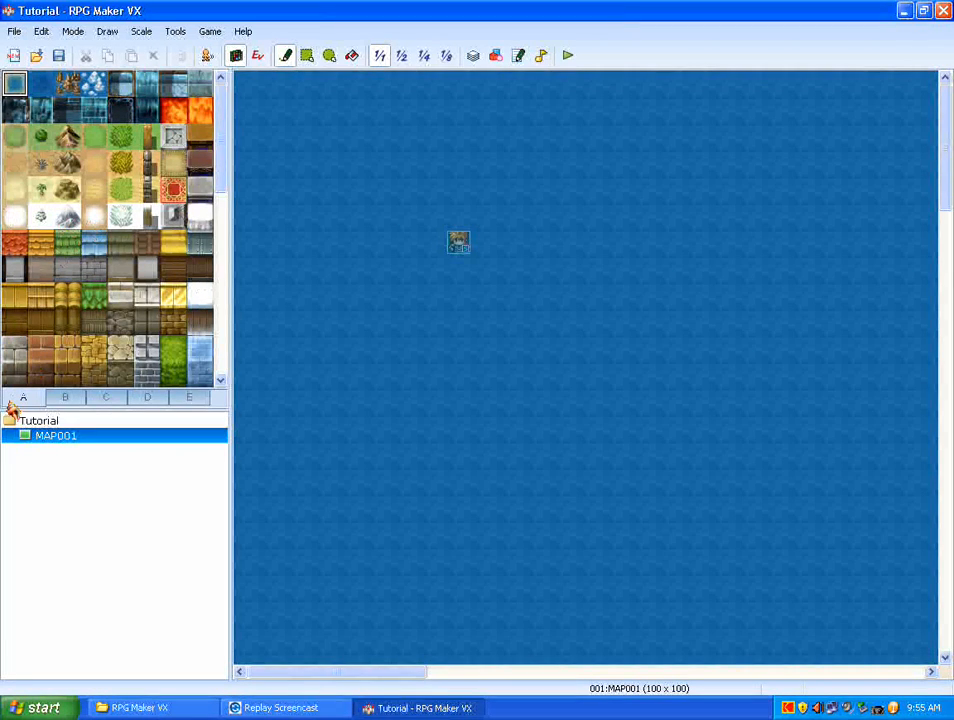
Browse tileset sheets B, C and D, ending on the empty E sheet.
{"action": "left_click", "coordinate": [64, 397]}
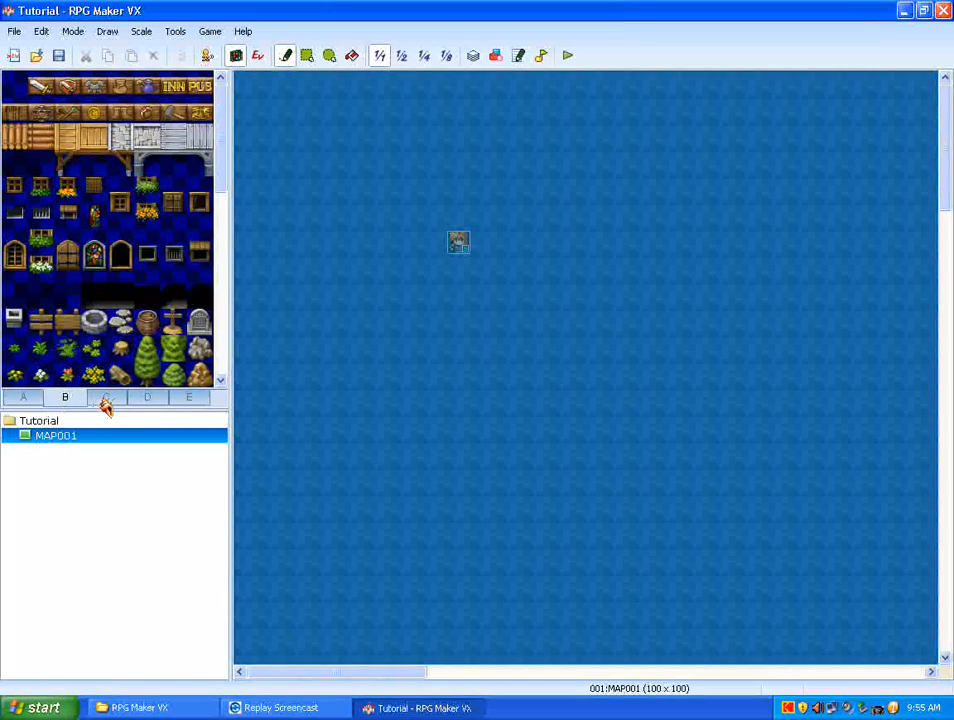
{"action": "left_click", "coordinate": [106, 397]}
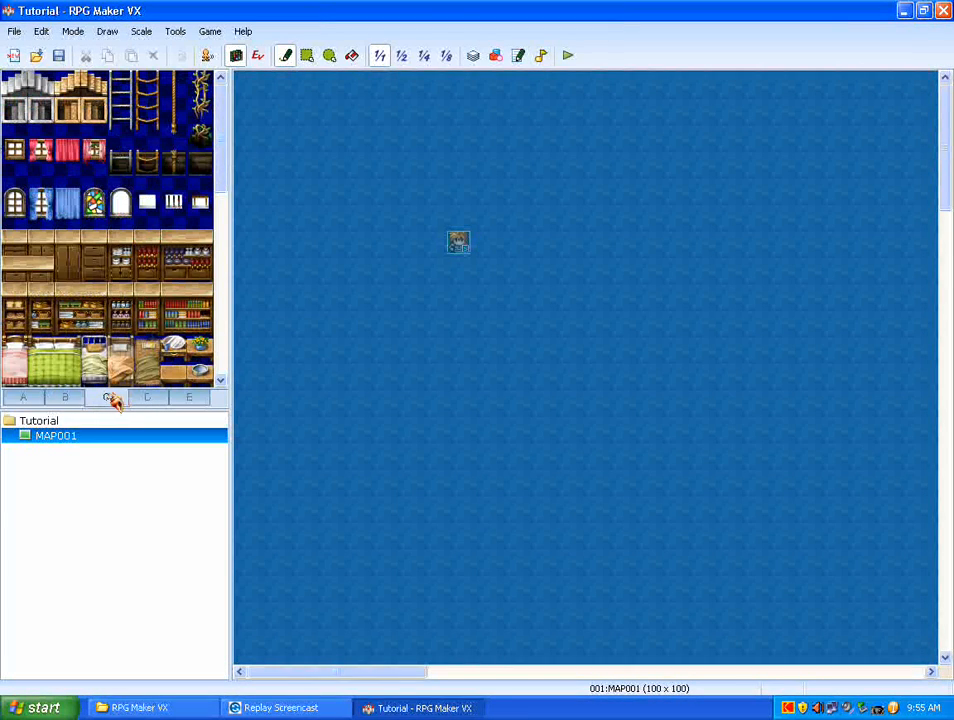
{"action": "left_click", "coordinate": [147, 397]}
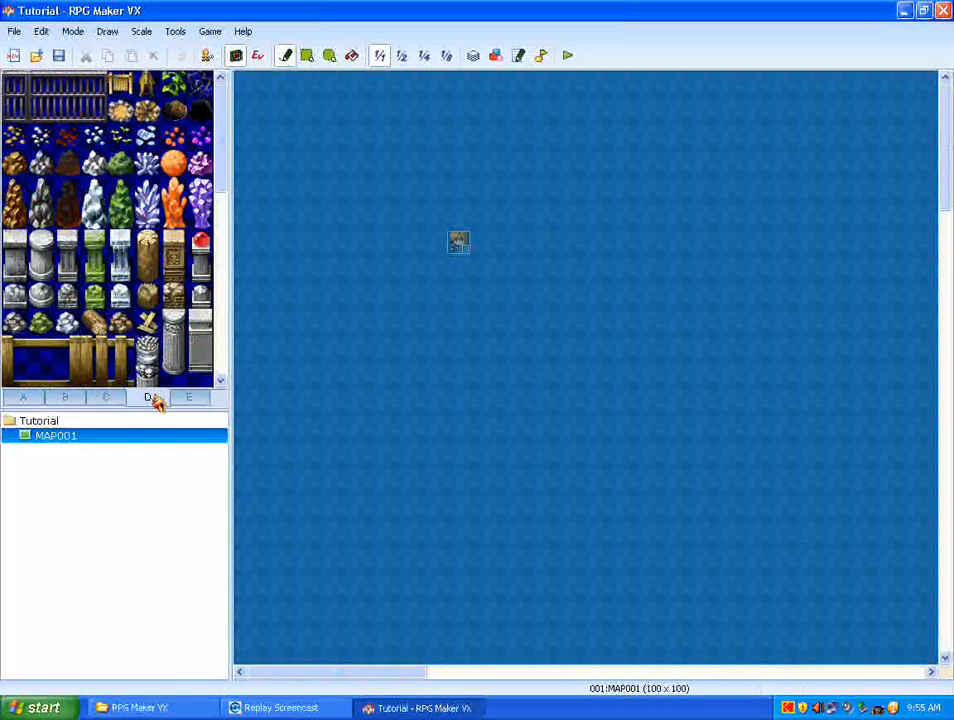
{"action": "left_click", "coordinate": [188, 397]}
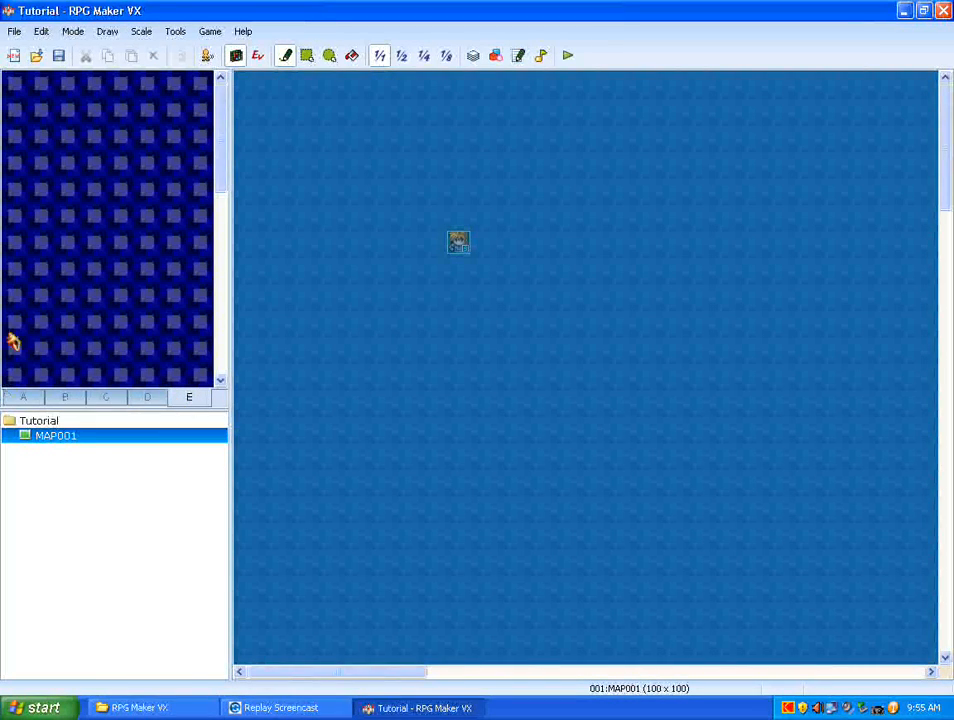
{"action": "mouse_move", "coordinate": [113, 277]}
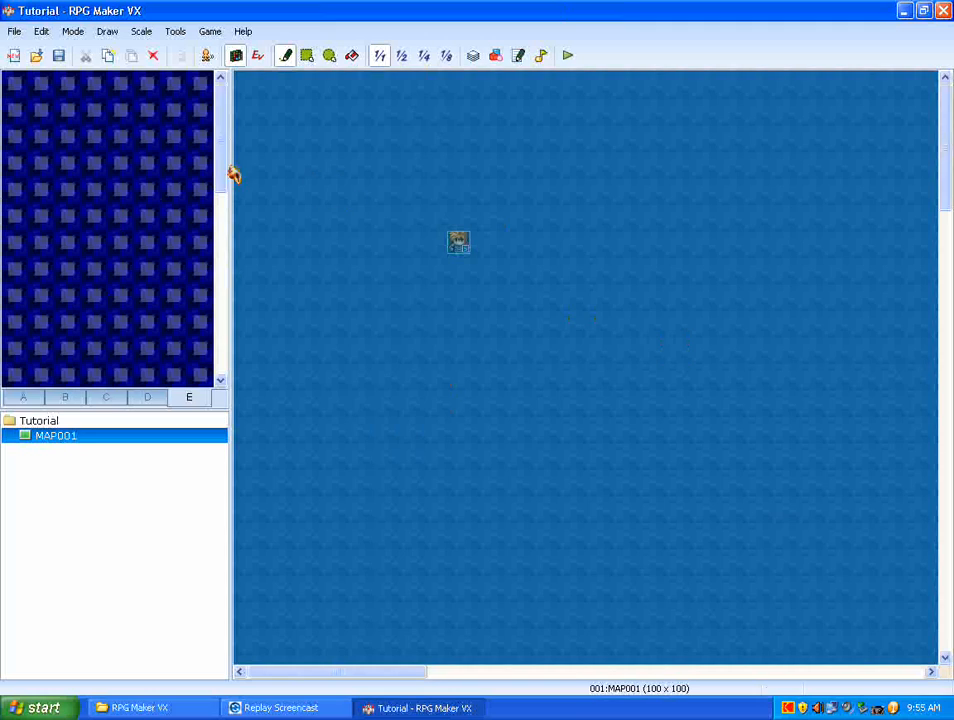
{"action": "mouse_move", "coordinate": [118, 320]}
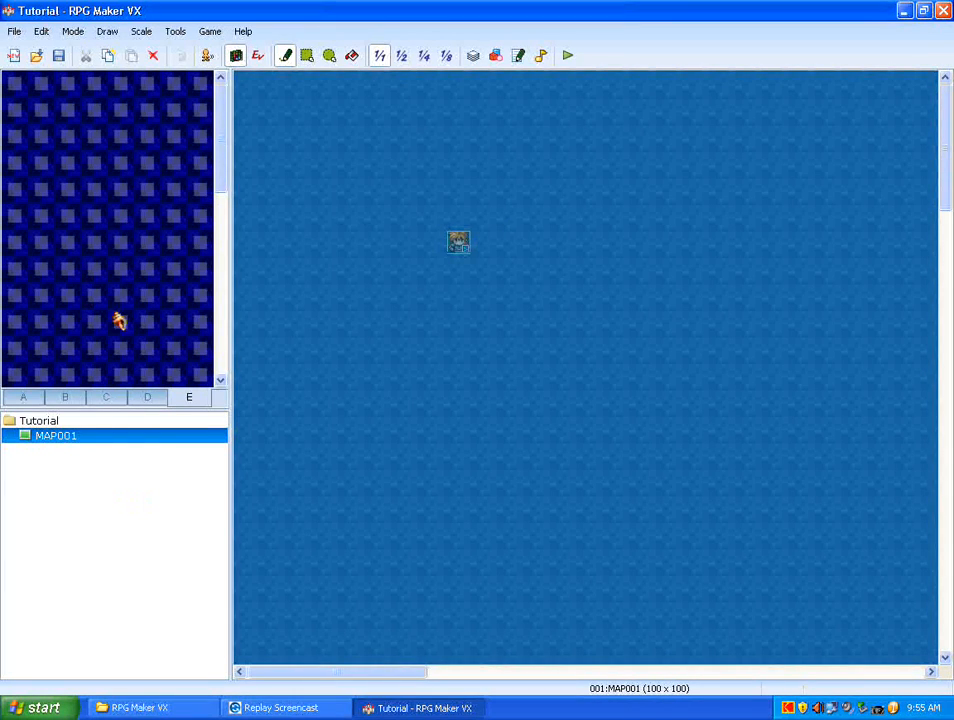
{"action": "mouse_move", "coordinate": [485, 195]}
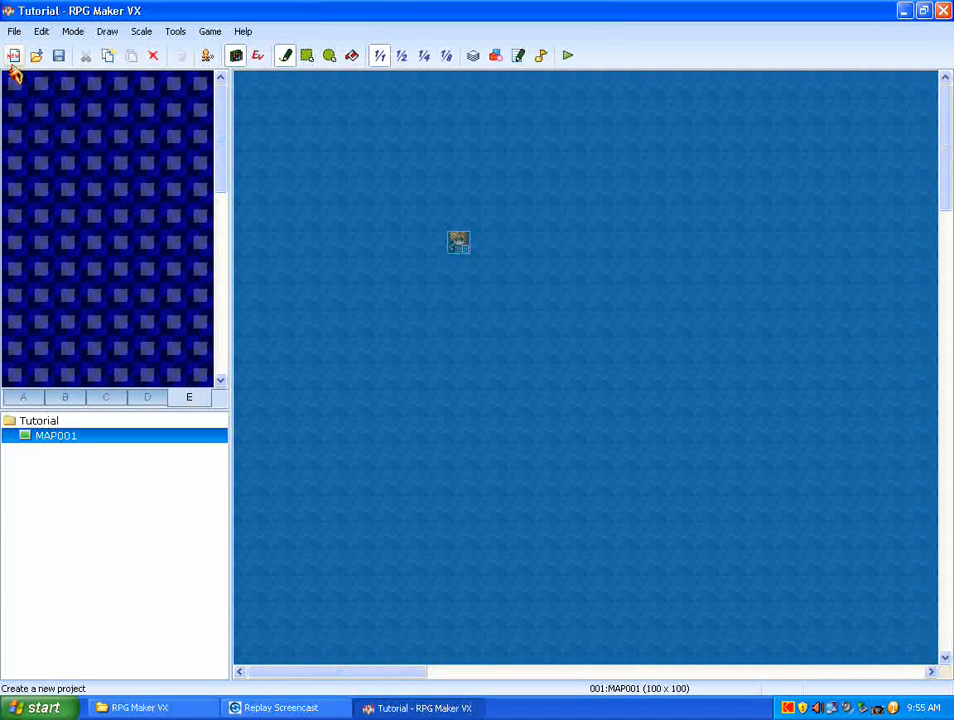
{"action": "mouse_move", "coordinate": [36, 55]}
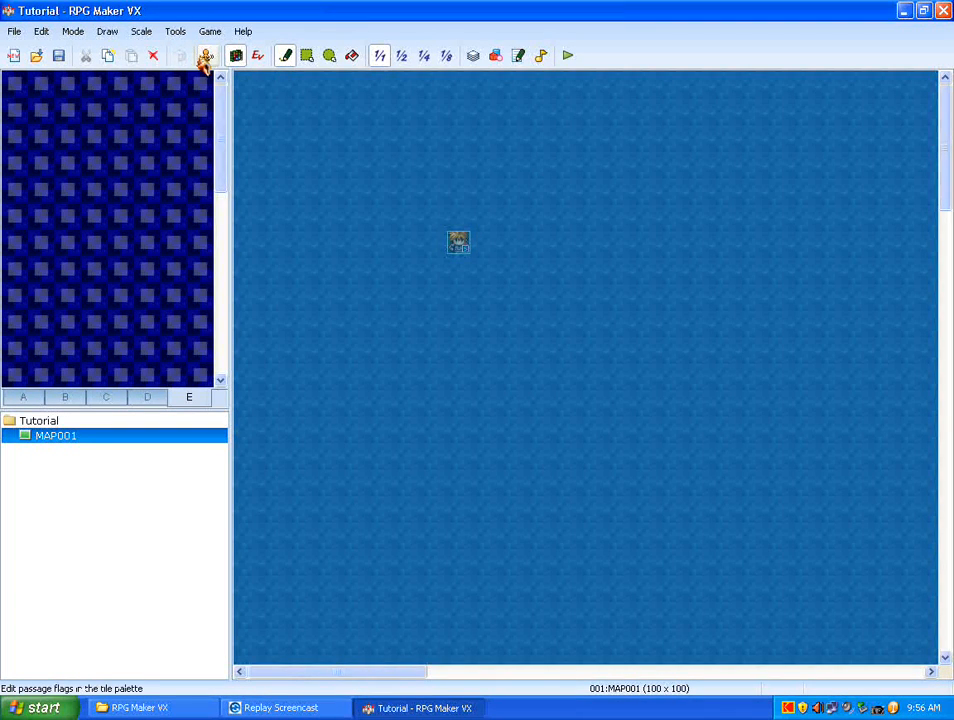
{"action": "left_click", "coordinate": [235, 55]}
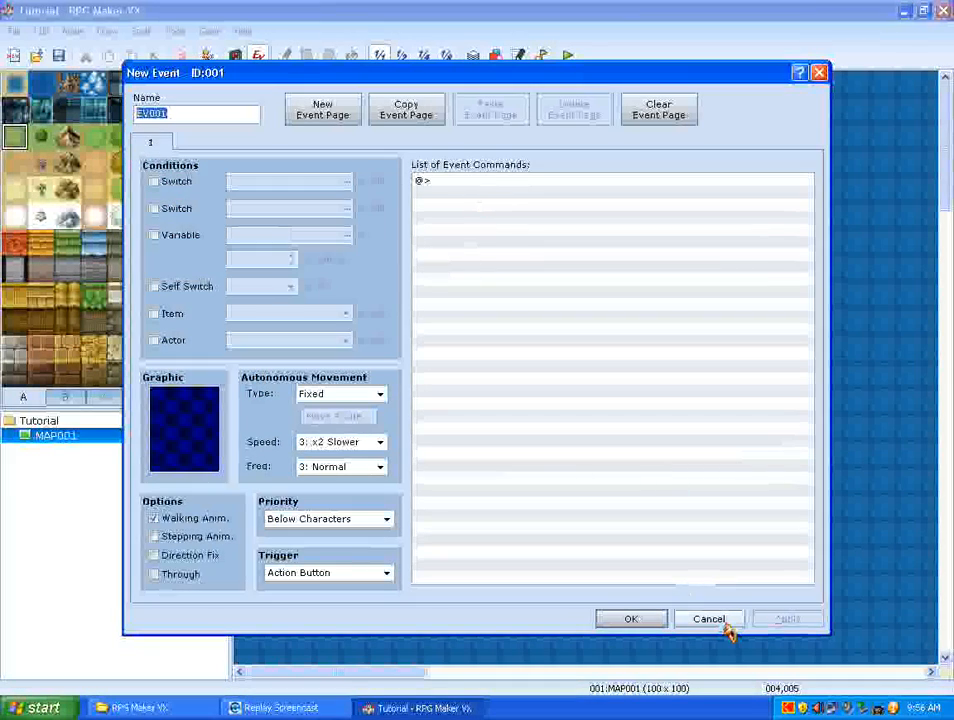
{"action": "left_click", "coordinate": [709, 618]}
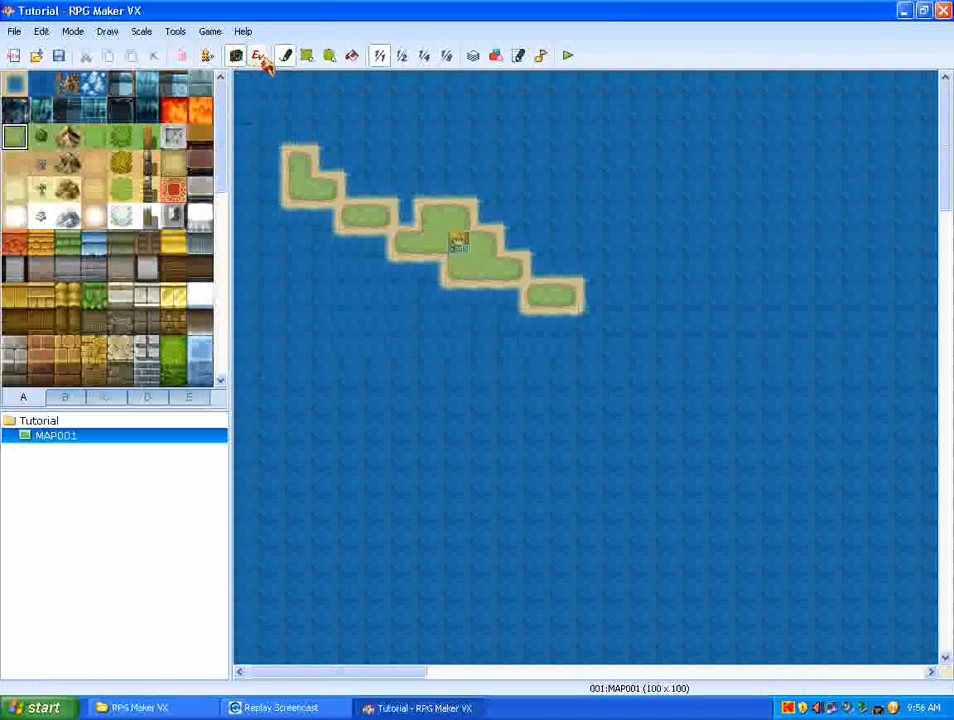
{"action": "left_click", "coordinate": [286, 55]}
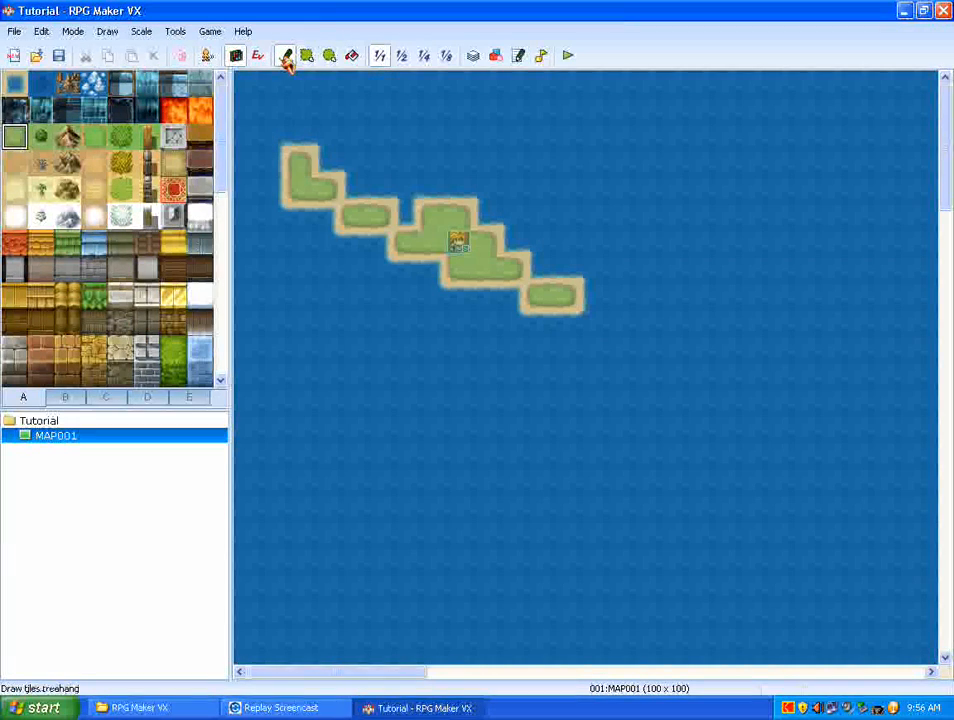
{"action": "left_click", "coordinate": [329, 55]}
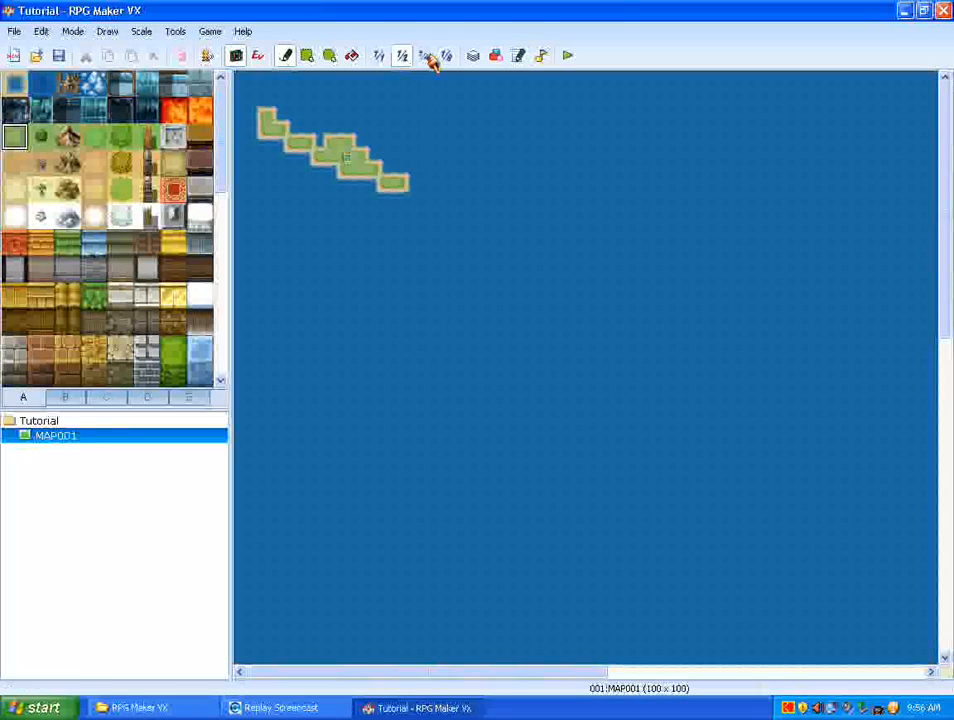
{"action": "left_click", "coordinate": [424, 55]}
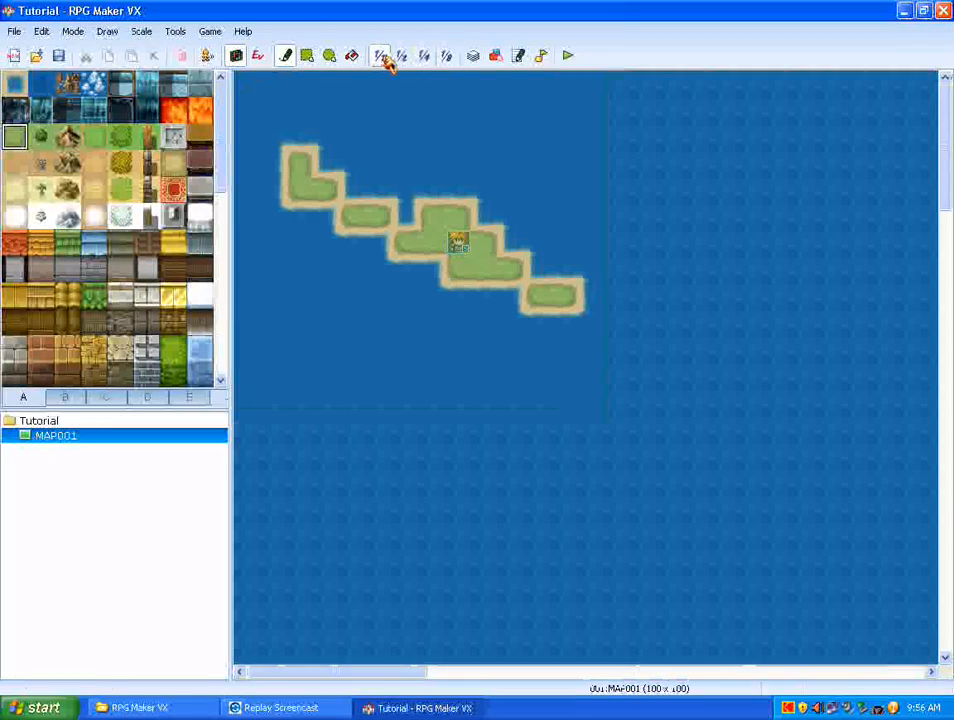
{"action": "left_click", "coordinate": [473, 55]}
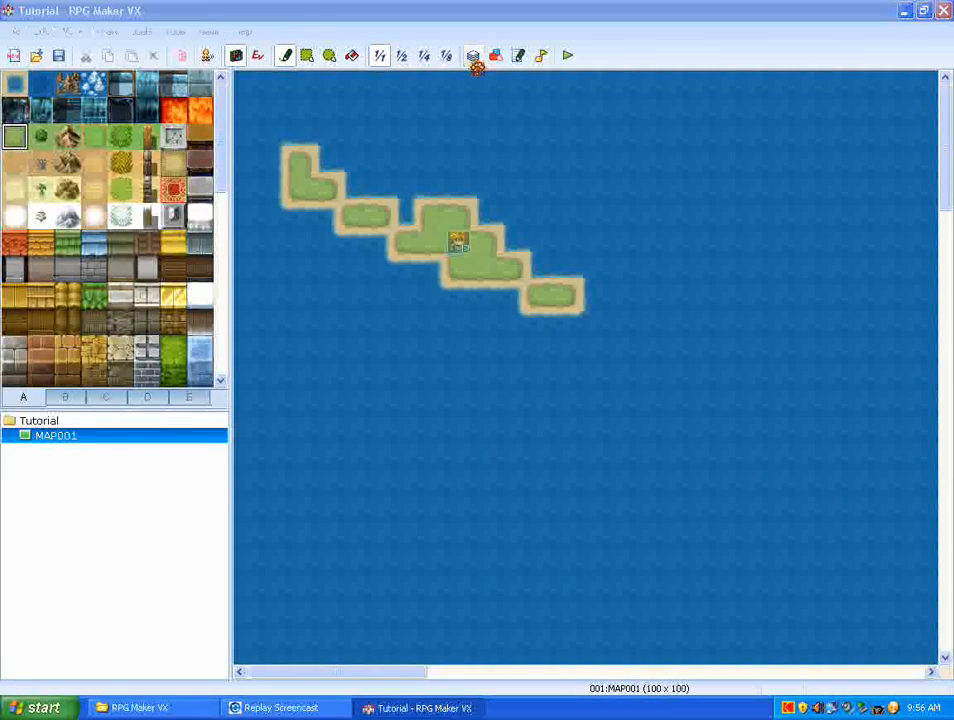
{"action": "left_click", "coordinate": [473, 55]}
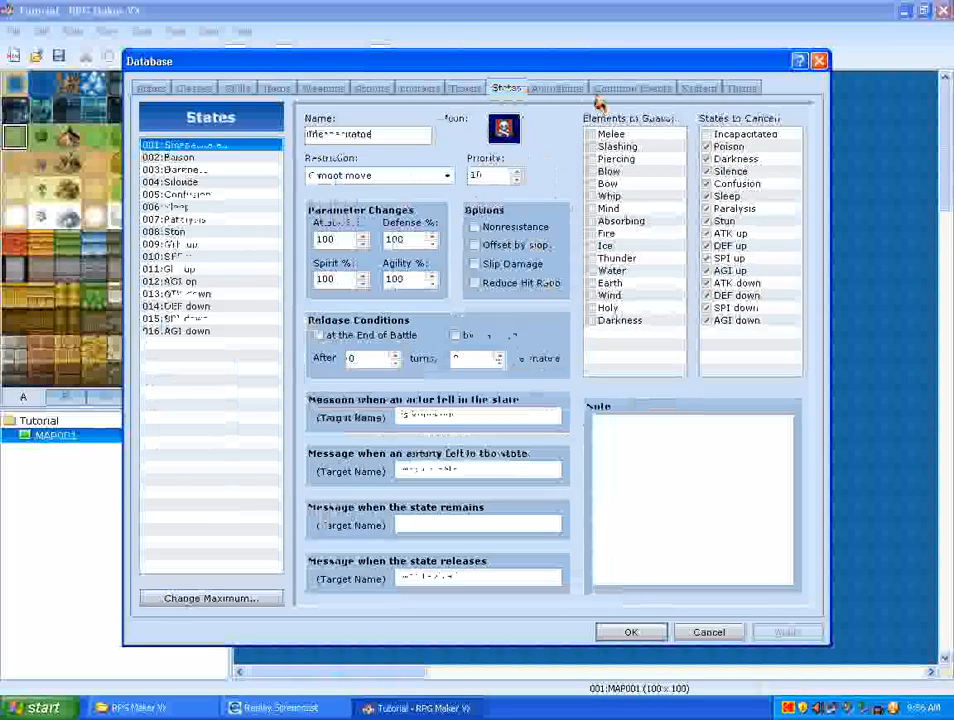
{"action": "left_click", "coordinate": [632, 87]}
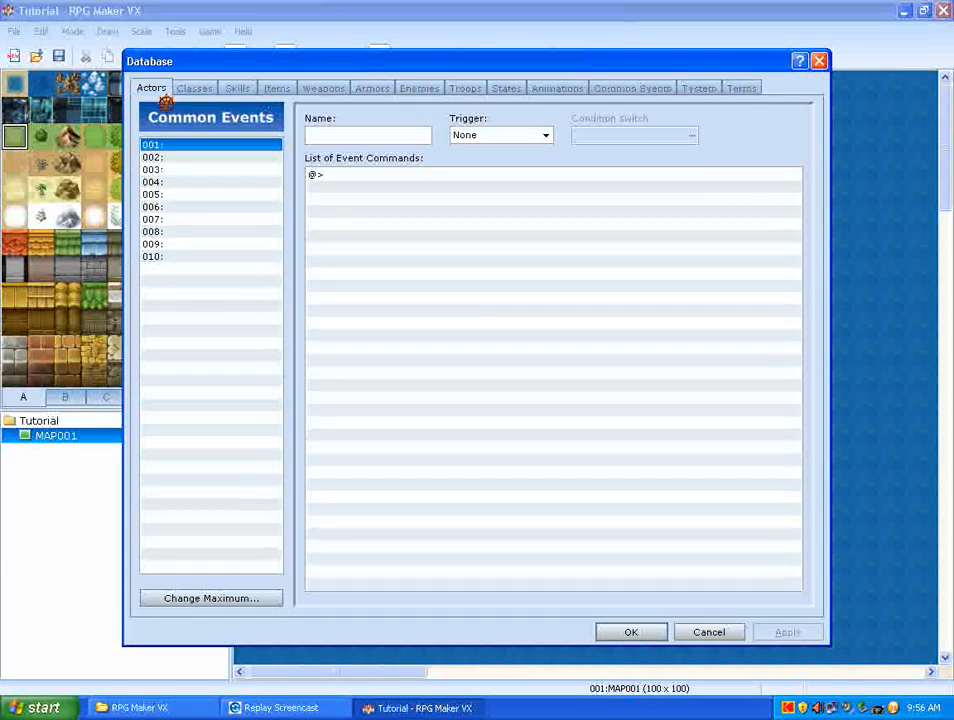
{"action": "left_click", "coordinate": [150, 88]}
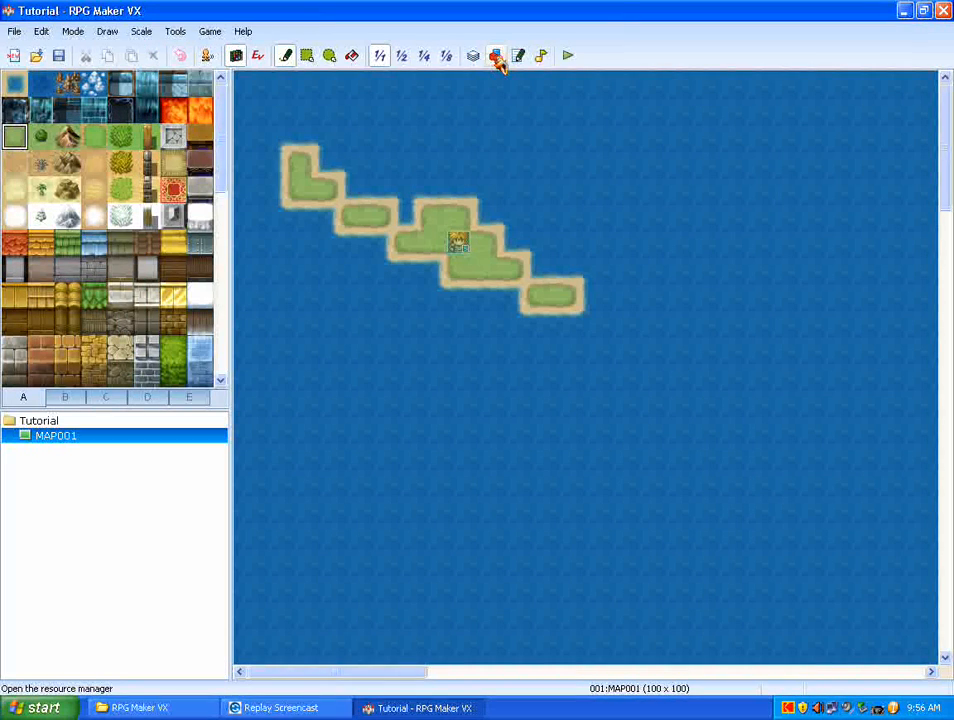
{"action": "left_click", "coordinate": [496, 55]}
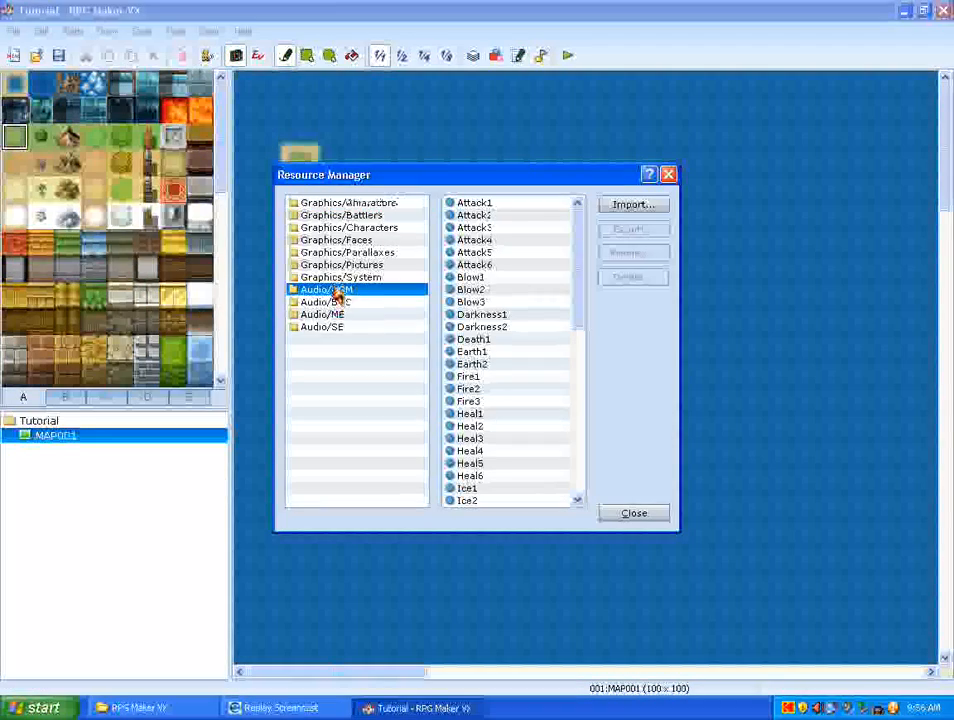
{"action": "left_click", "coordinate": [340, 264]}
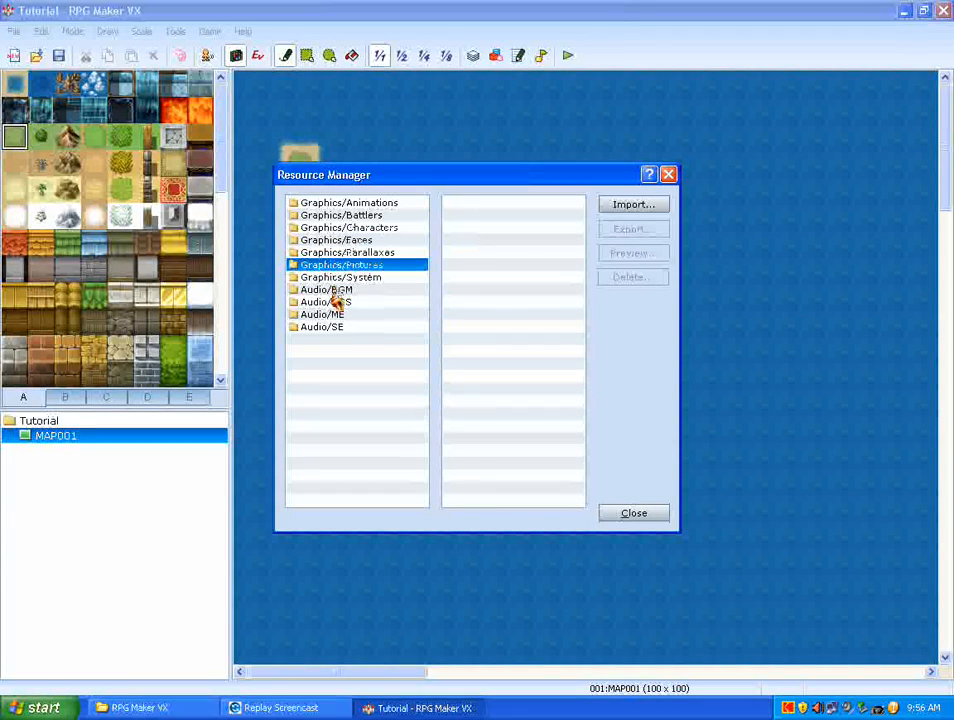
{"action": "left_click", "coordinate": [634, 512]}
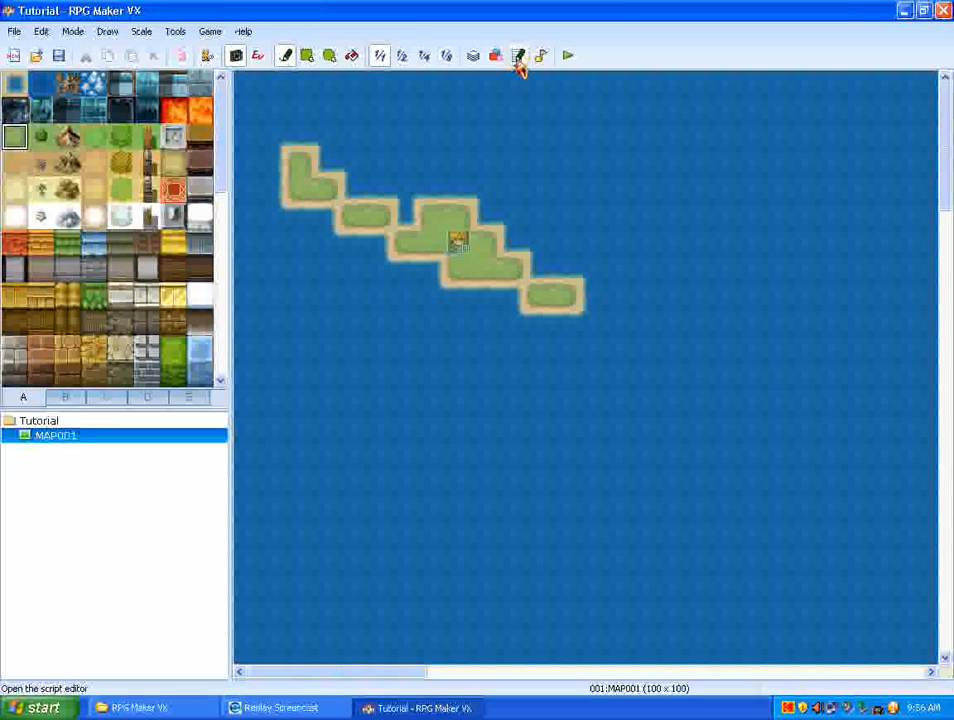
{"action": "left_click", "coordinate": [518, 55]}
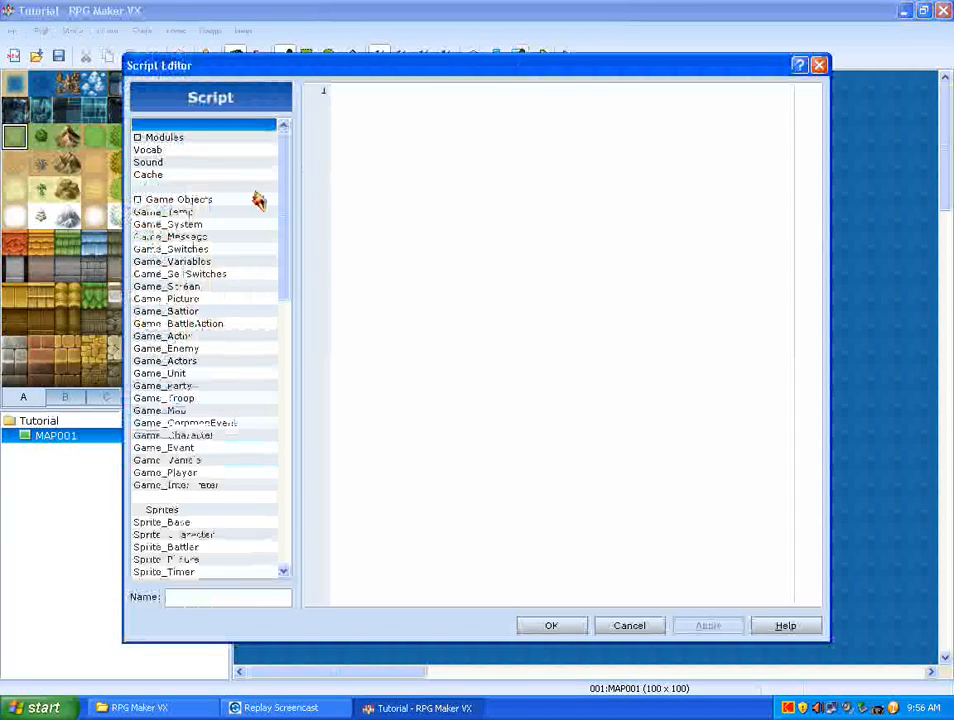
{"action": "left_click", "coordinate": [168, 224]}
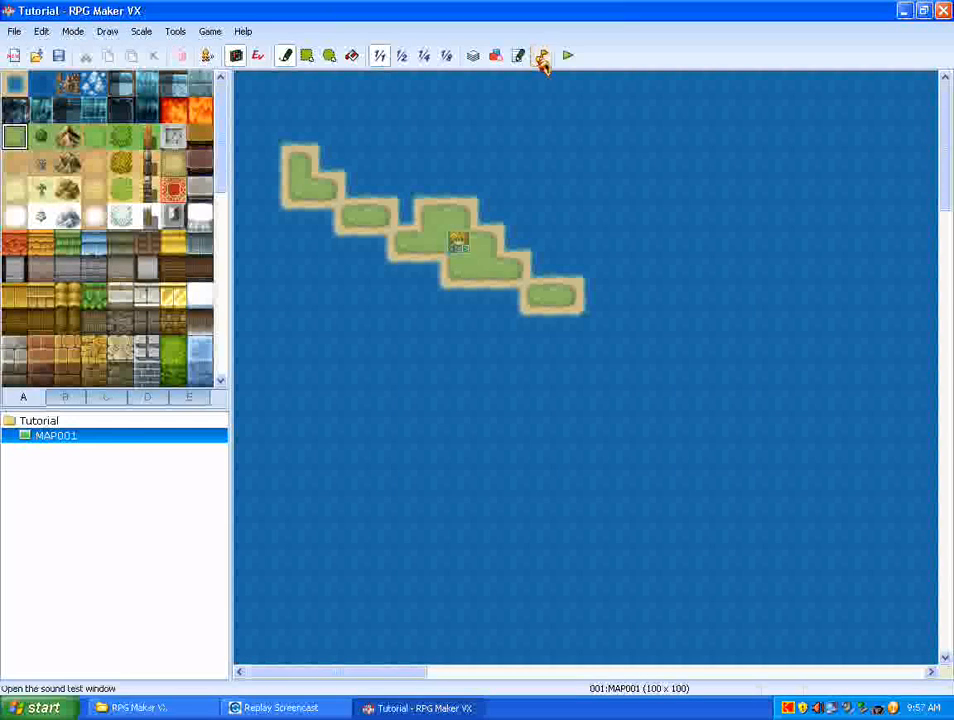
Preview Battle9 in Sound Test, then start a playtest, saving Tutorial's changes.
{"action": "left_click", "coordinate": [543, 56]}
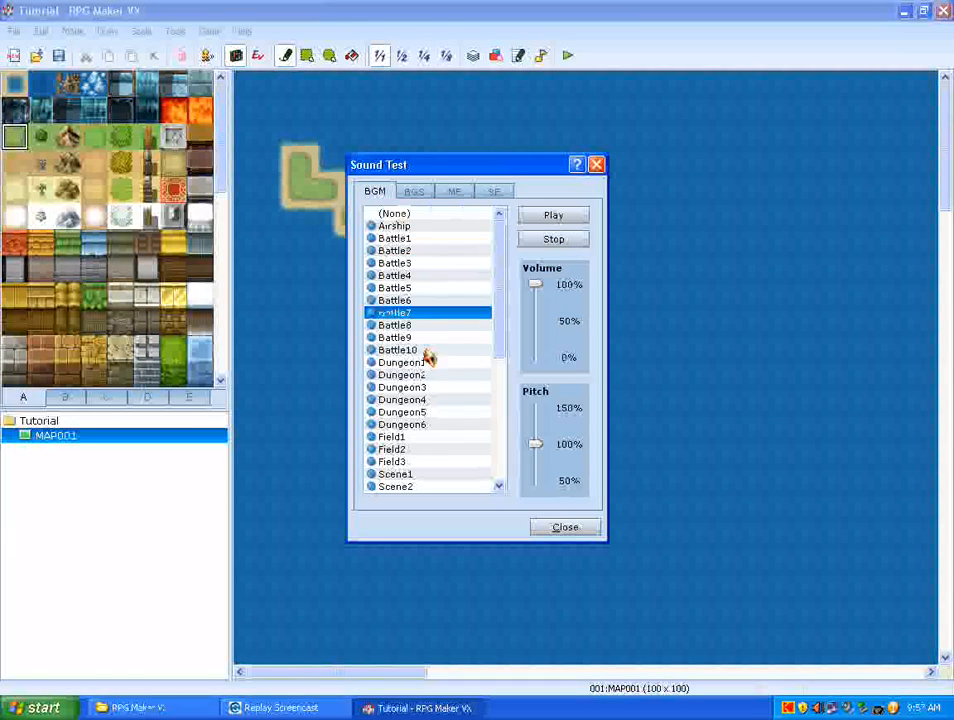
{"action": "left_click", "coordinate": [394, 337]}
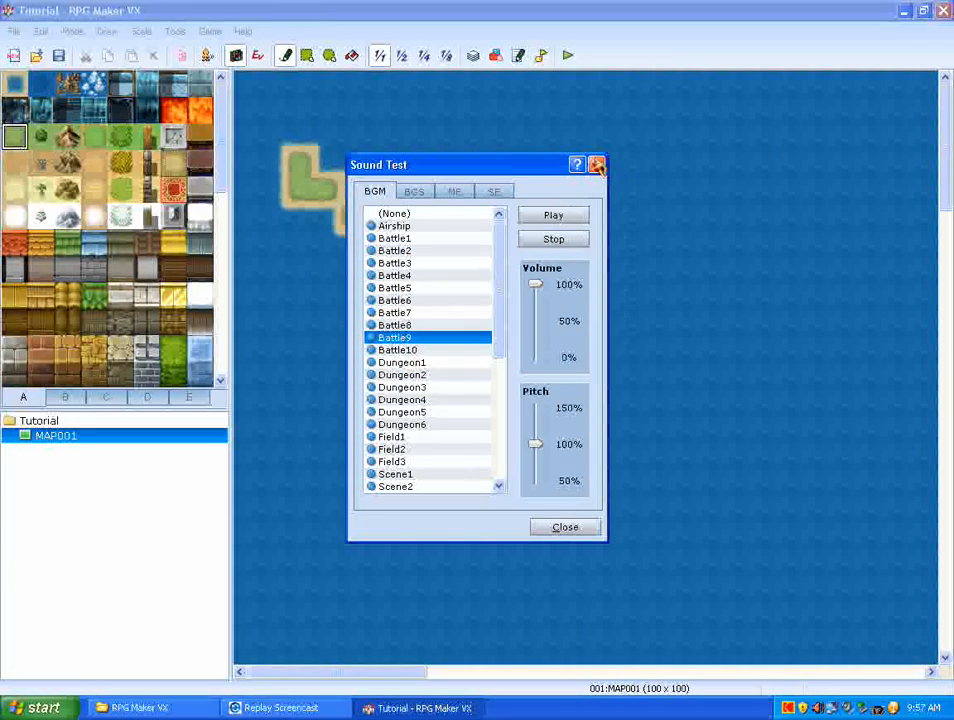
{"action": "left_click", "coordinate": [597, 165]}
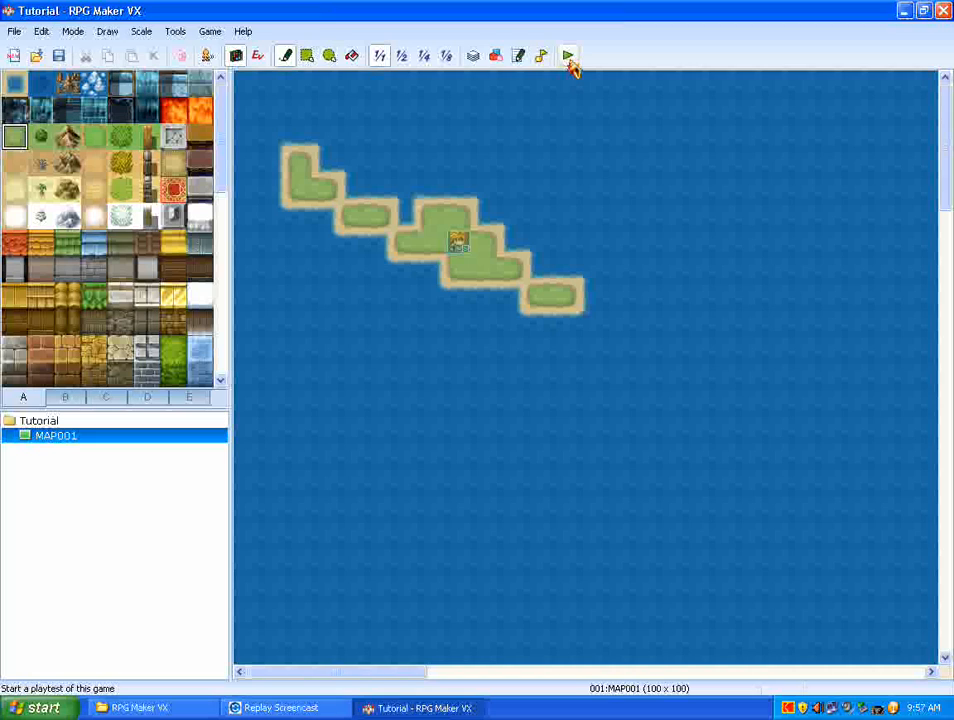
{"action": "left_click", "coordinate": [568, 55]}
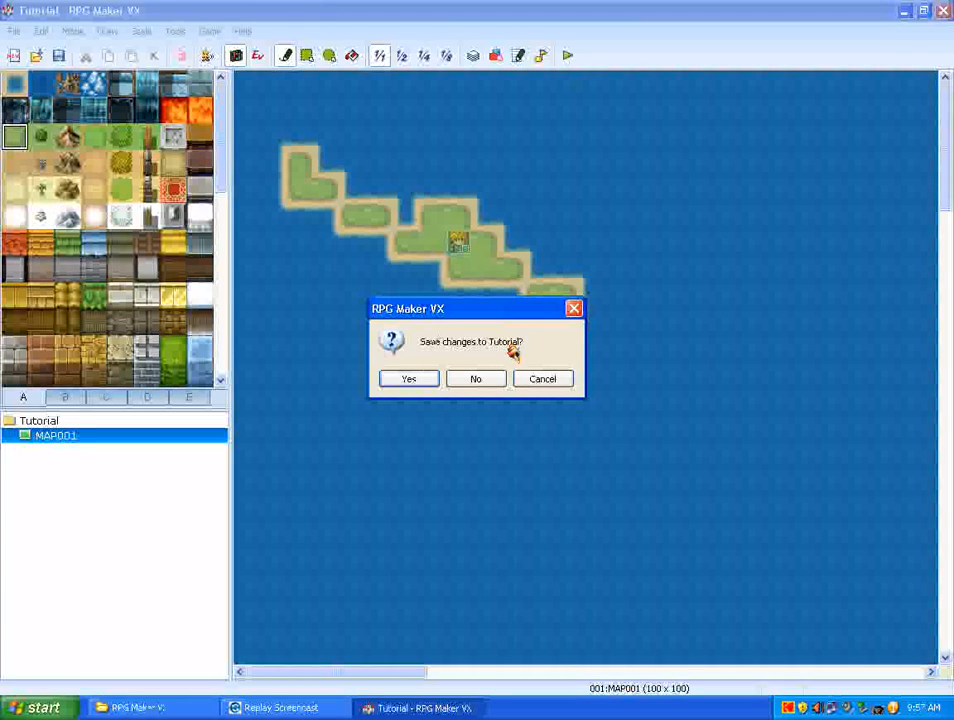
{"action": "mouse_move", "coordinate": [417, 408]}
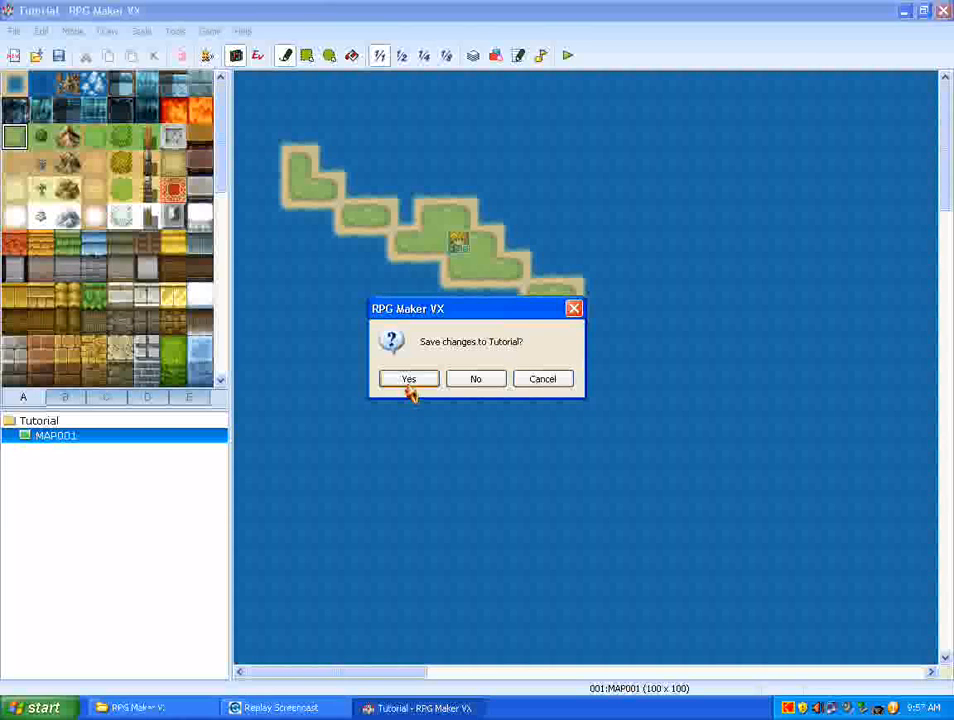
{"action": "left_click", "coordinate": [408, 378]}
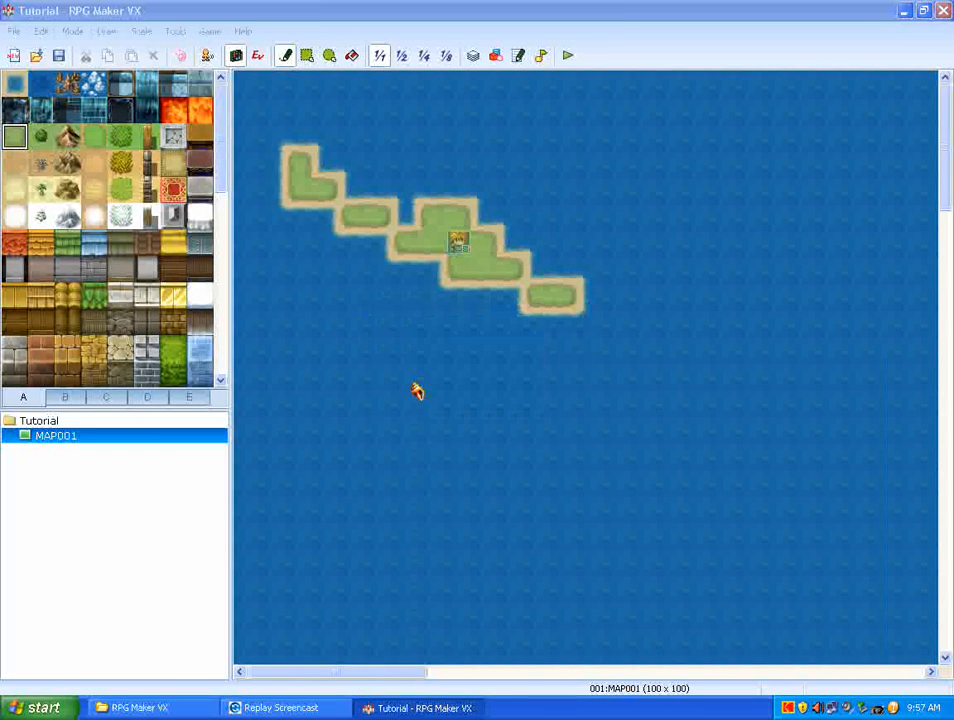